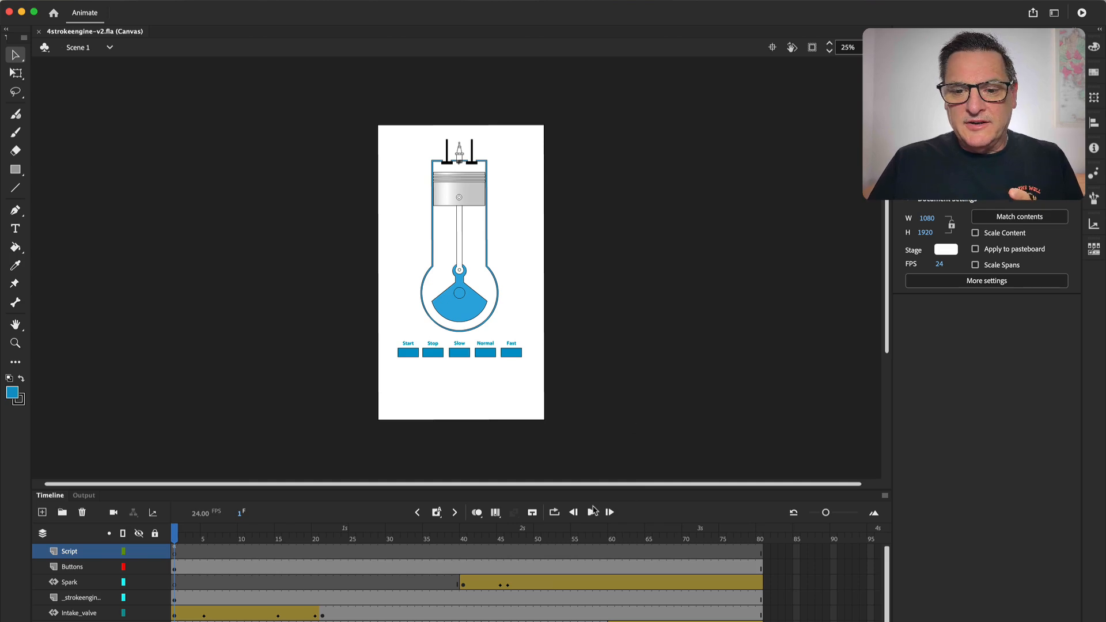
- Play the engine animation preview briefly and close it
click(592, 513)
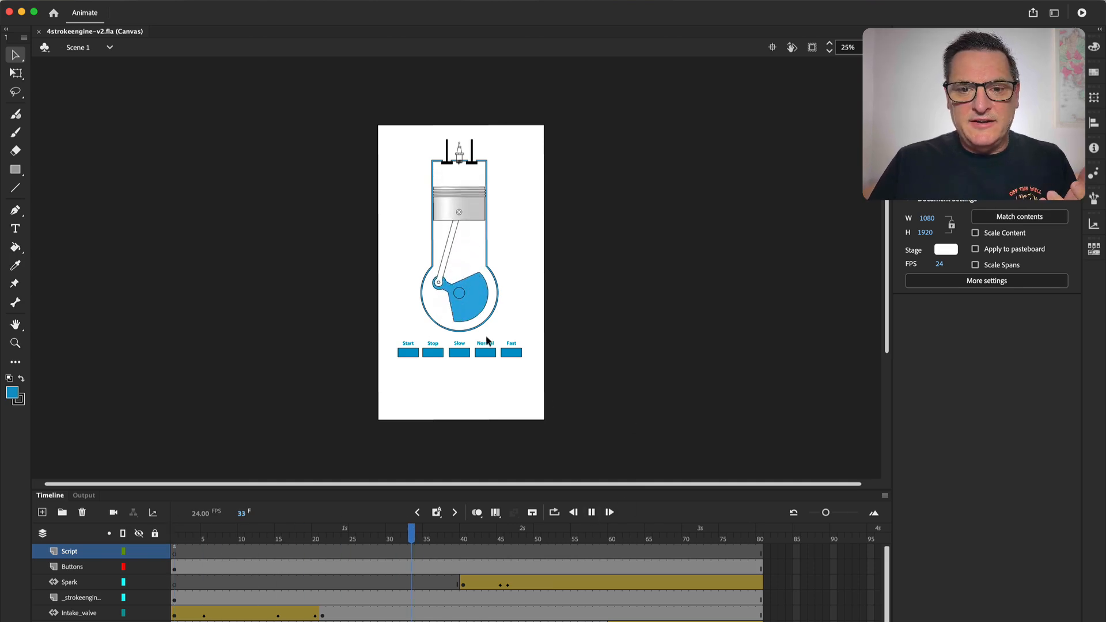
click(591, 512)
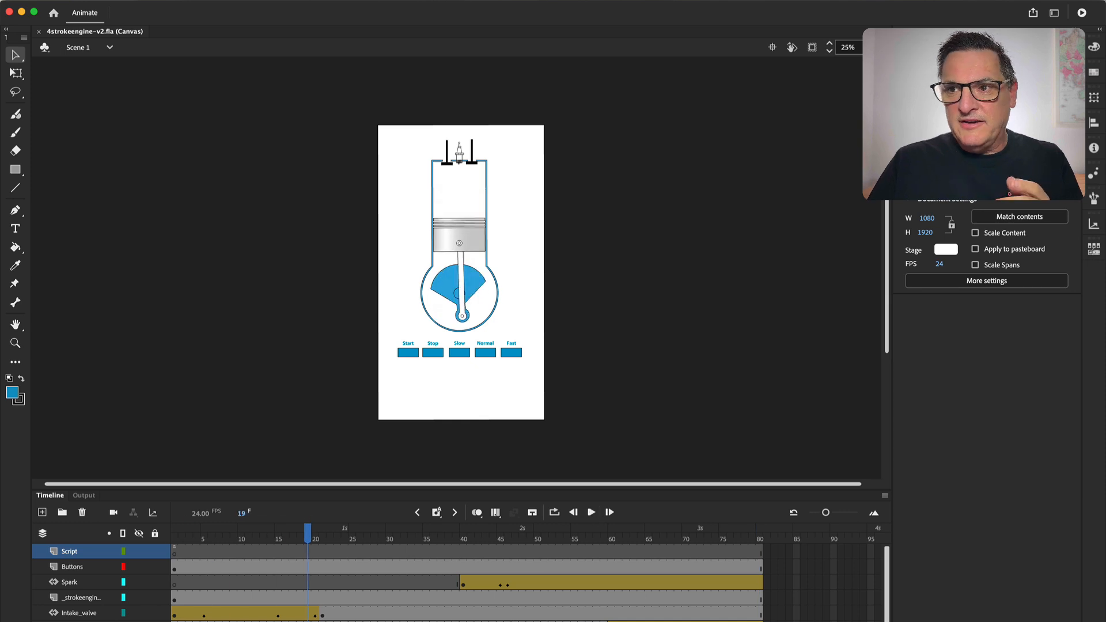
click(1081, 12)
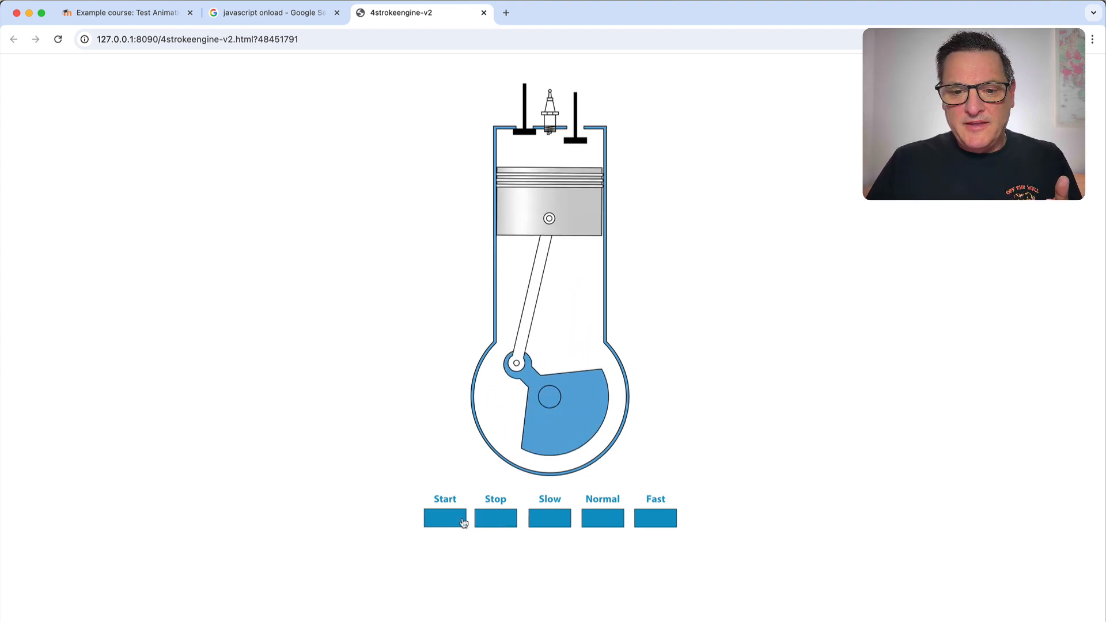
- Start the engine running in the Chrome test page and switch it to Fast speed
click(451, 520)
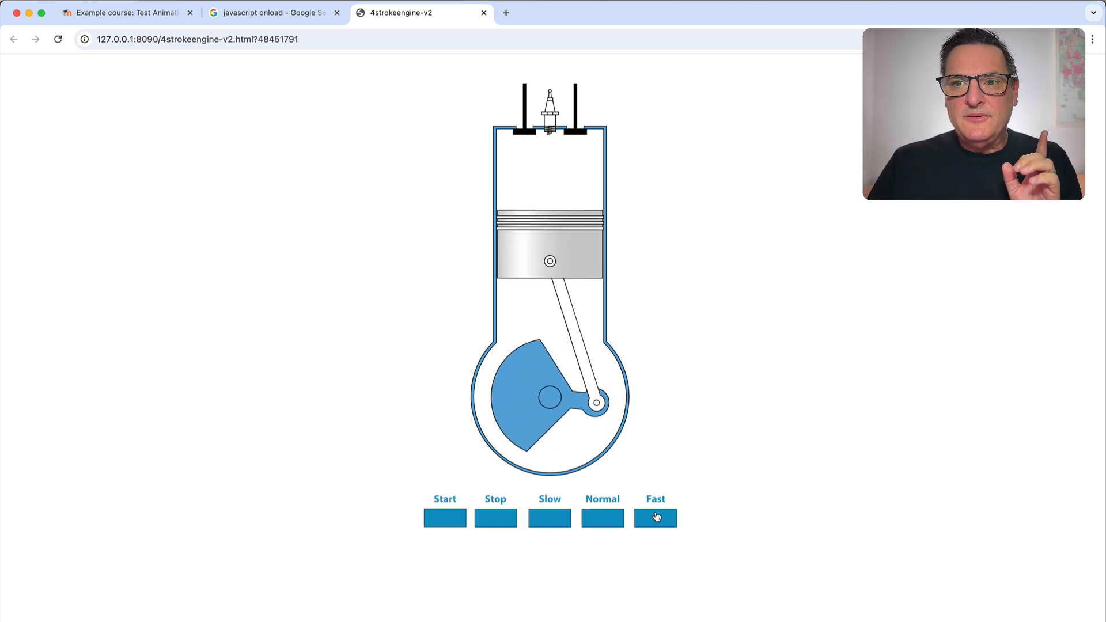
click(655, 518)
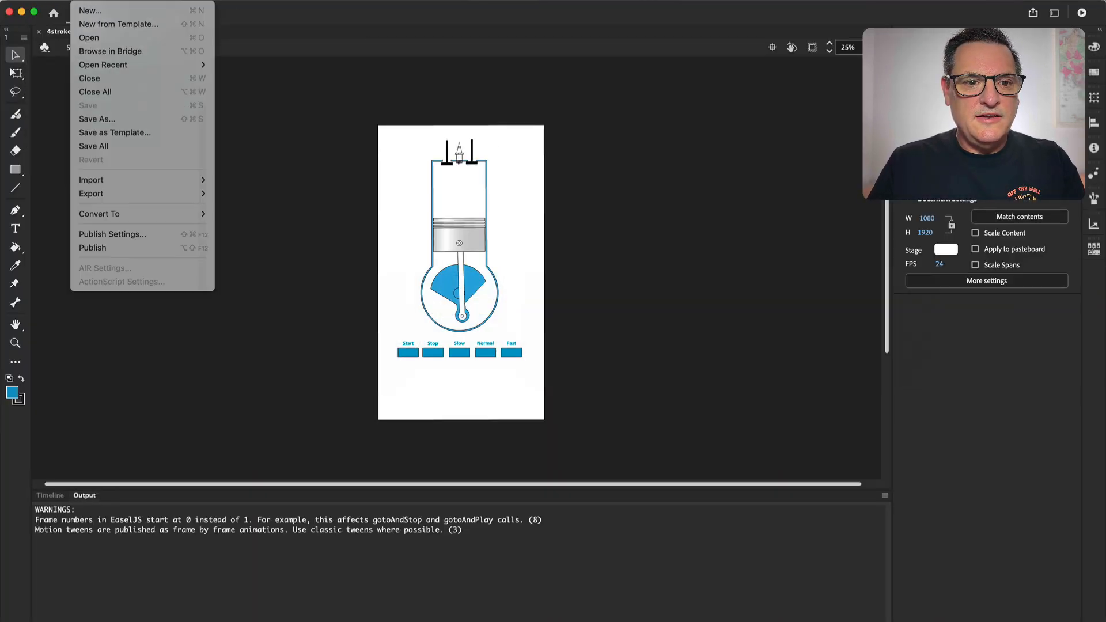
- Review the Basic options in Publish Settings and move to the HTML/JS options
click(615, 246)
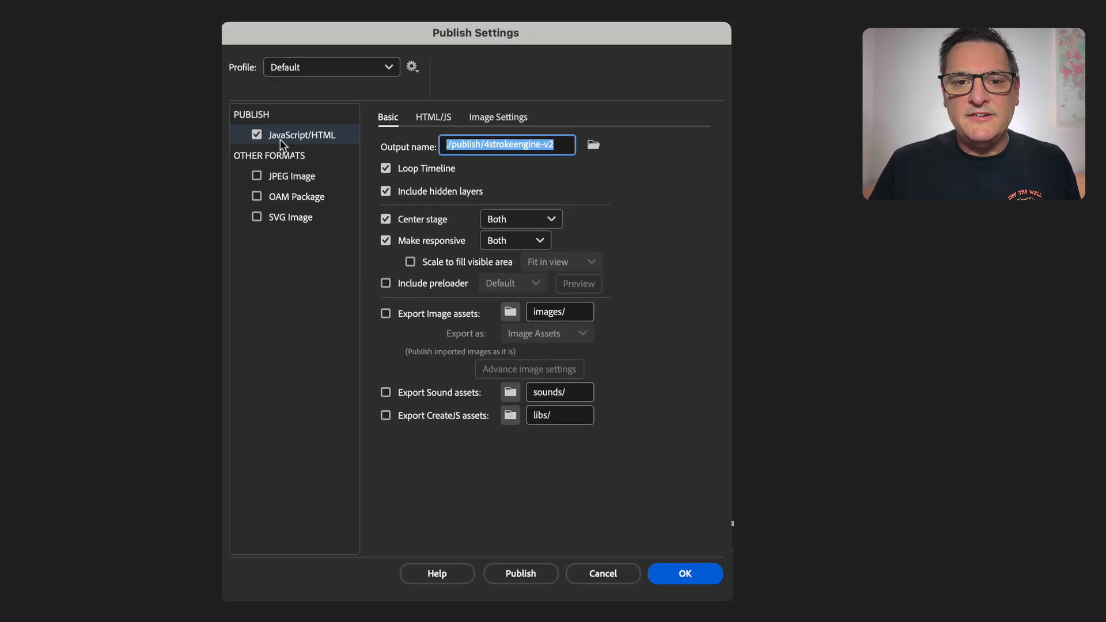
mouse_move(265, 145)
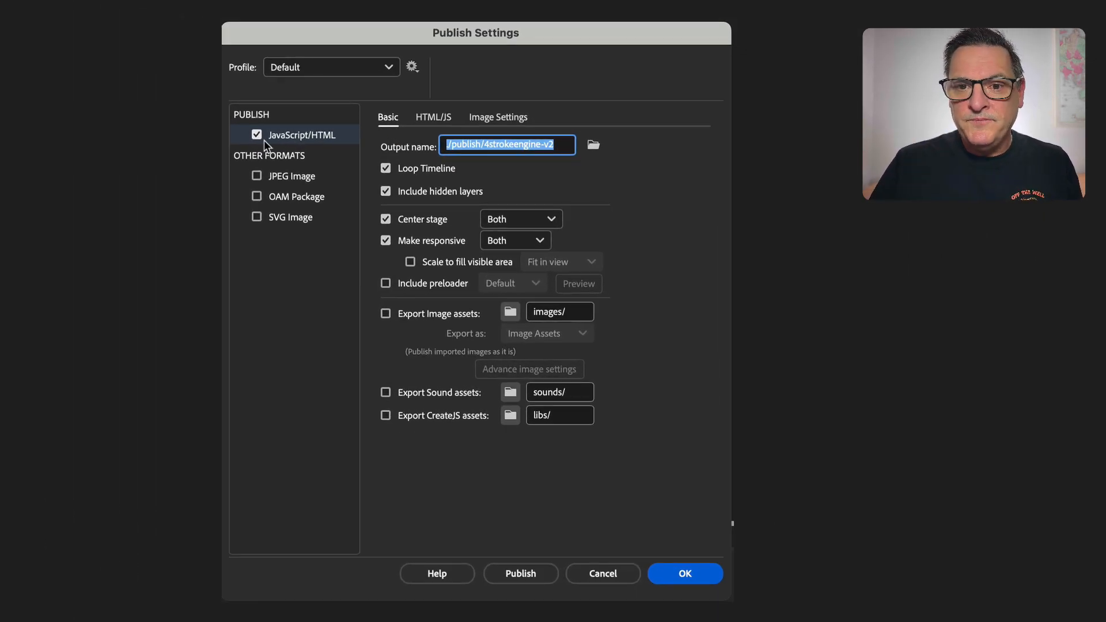
mouse_move(506, 145)
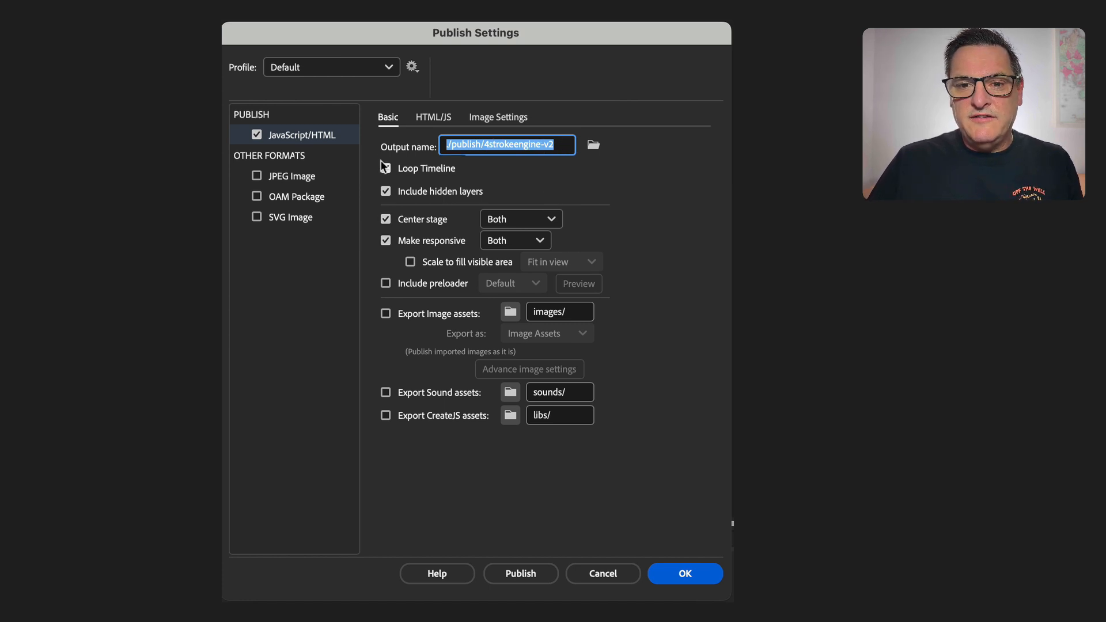
click(386, 168)
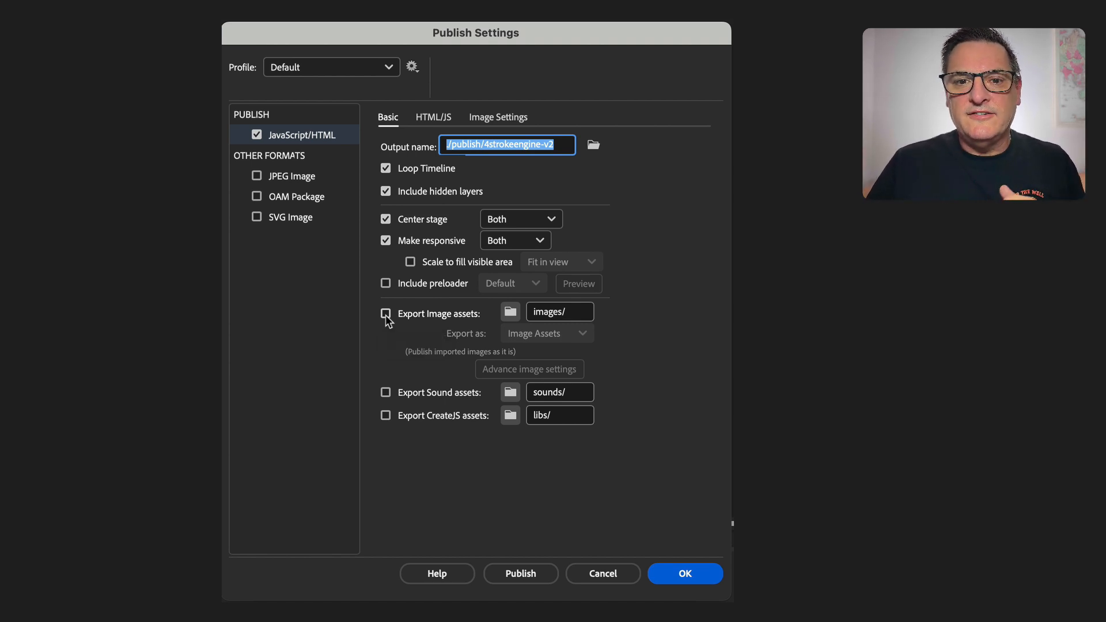
click(433, 118)
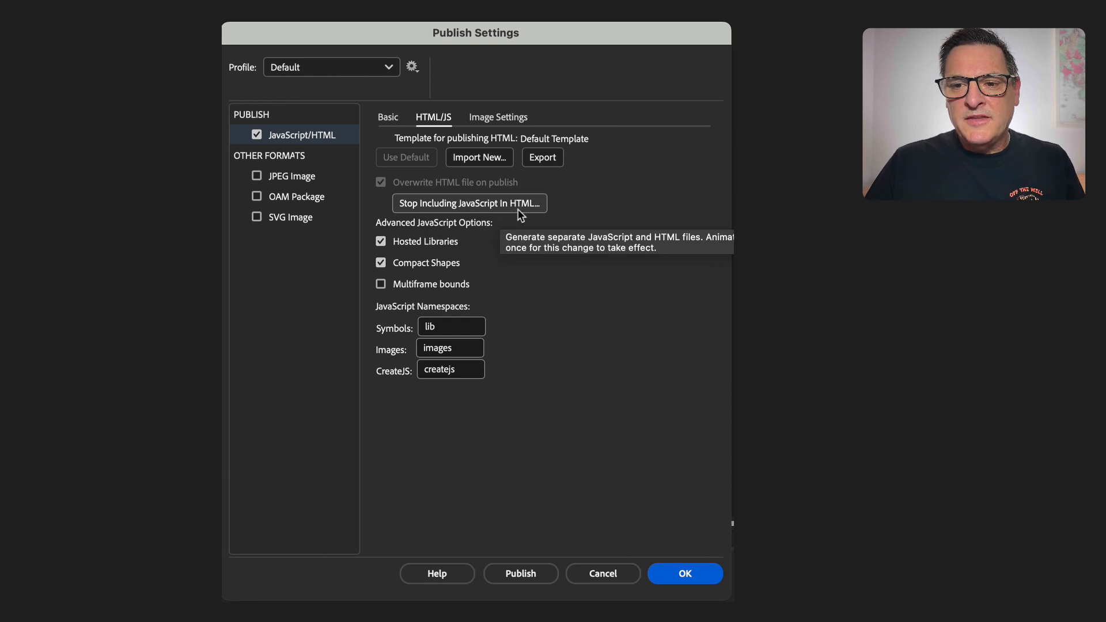
mouse_move(578, 226)
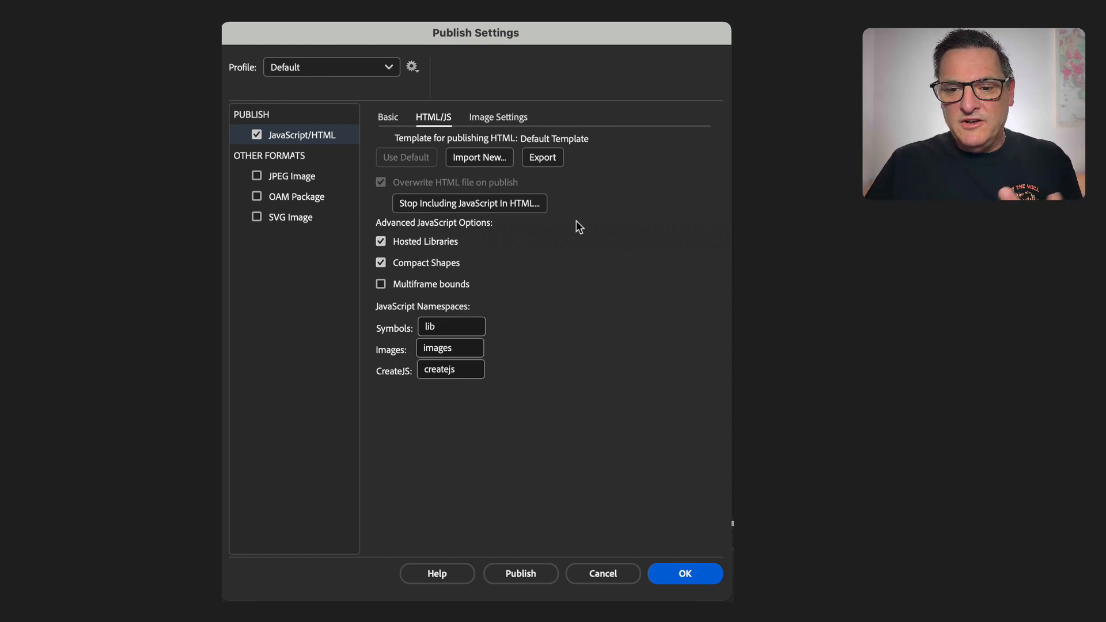
- Enable Include JavaScript In HTML and publish, producing a single 4strokeengine-v2.html
click(521, 574)
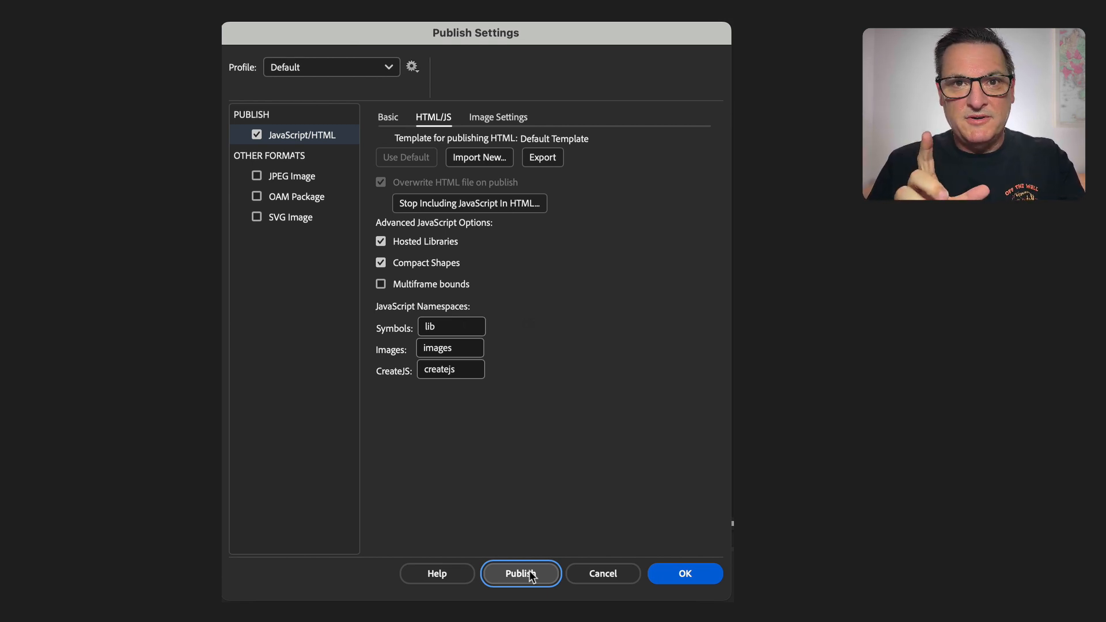
click(521, 574)
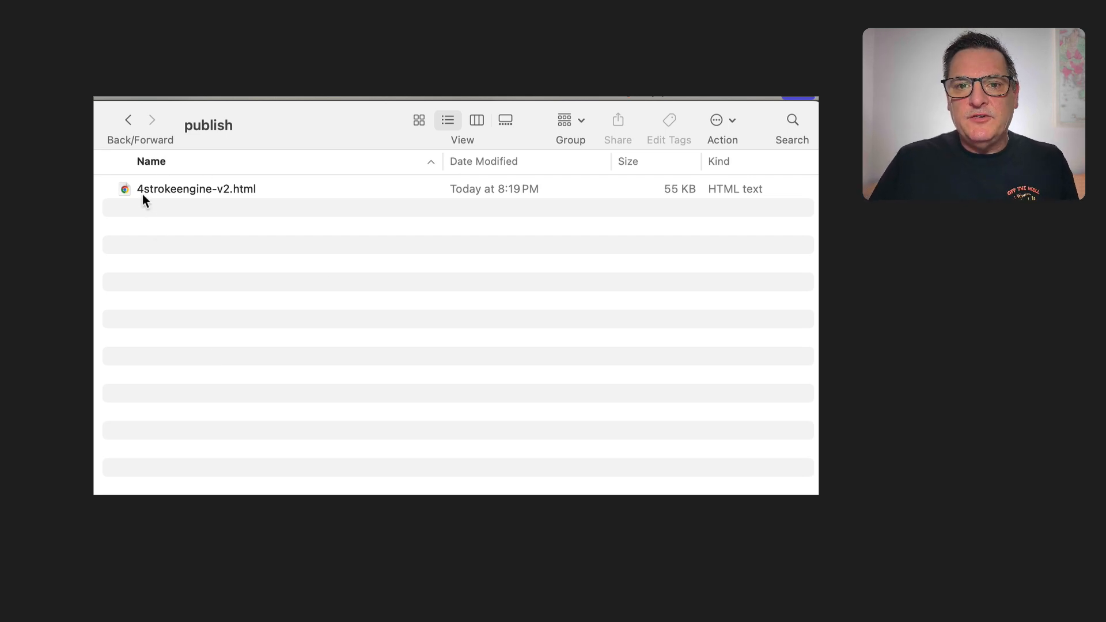
- Select 4strokeengine-v2.html in the publish folder and open it with Sublime Text
click(223, 189)
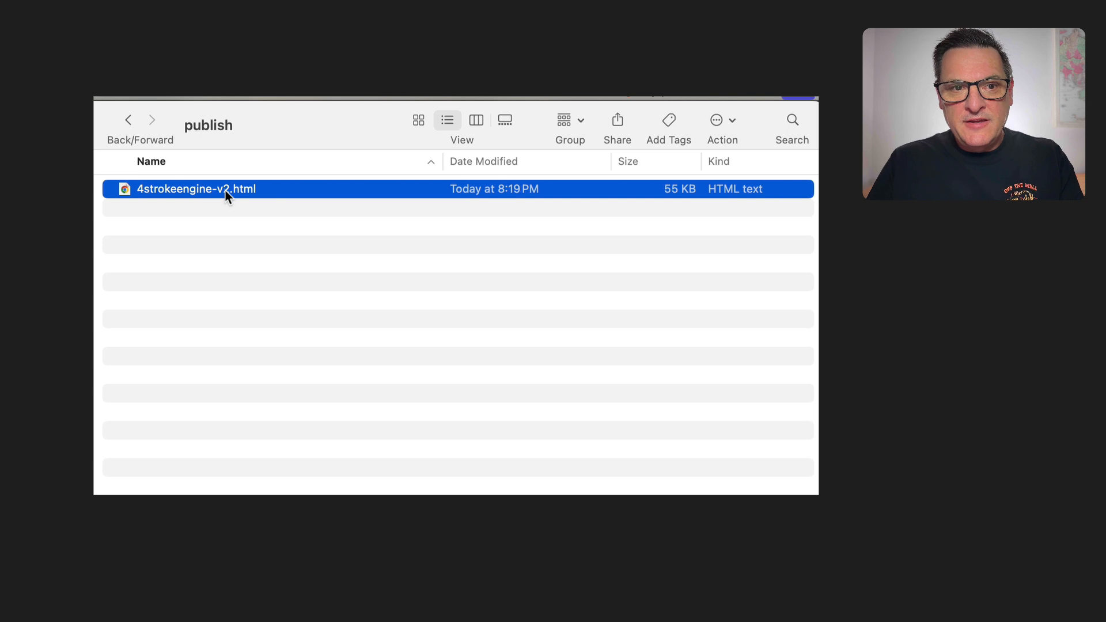
right_click(225, 196)
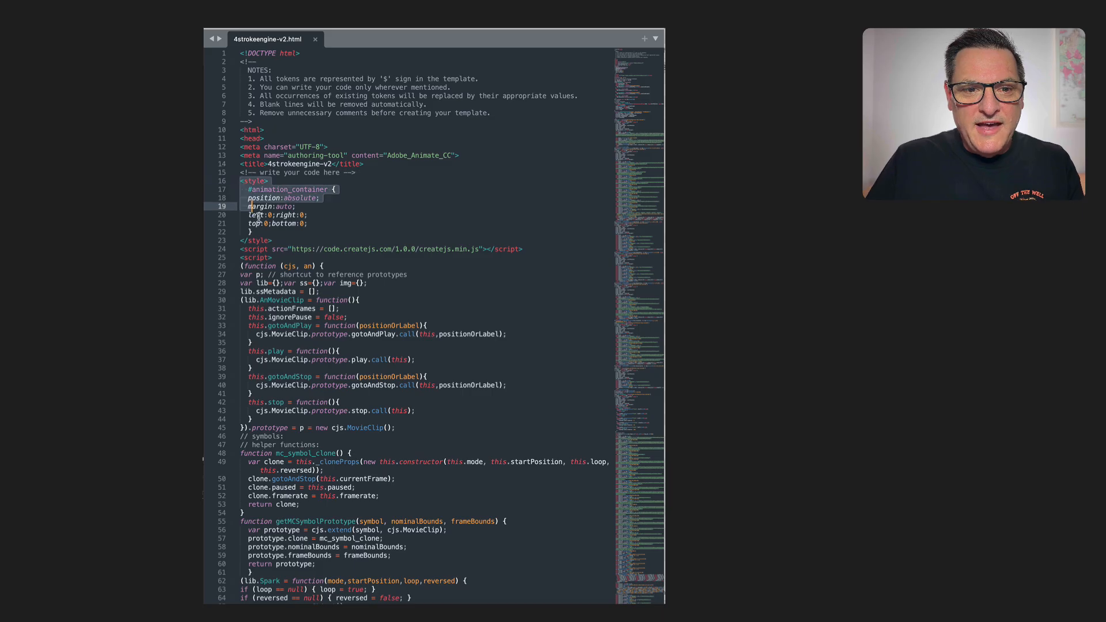
scroll(down, 3)
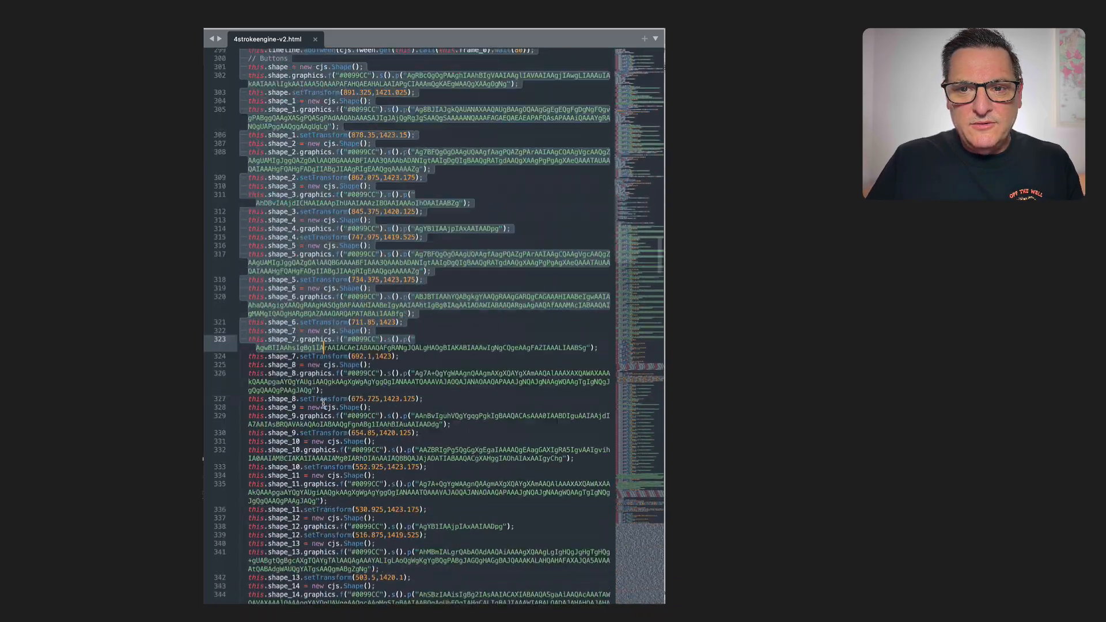
scroll(down, 3)
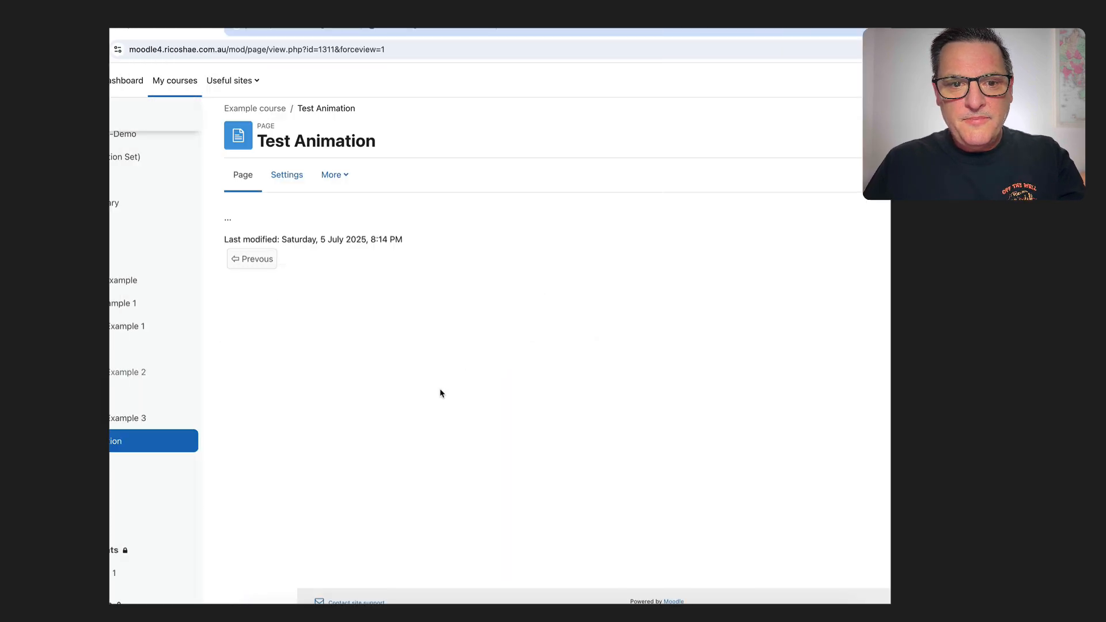
- Edit Test Animation and enter 'Content HERE', 'xxx', 'More content', then switch to HTML source
click(287, 175)
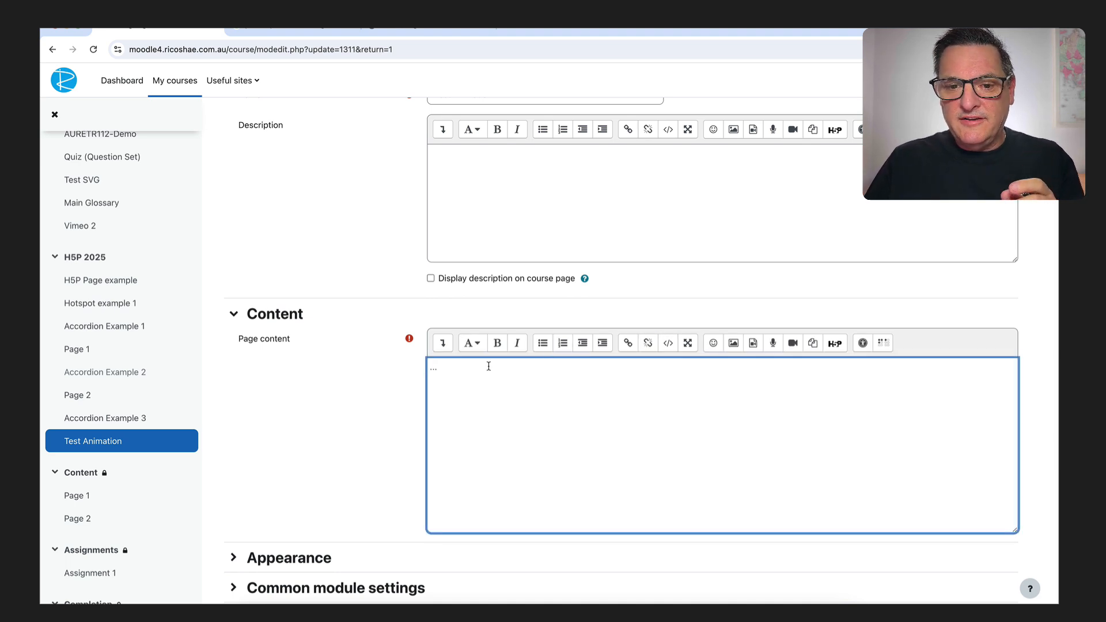
text(Content)
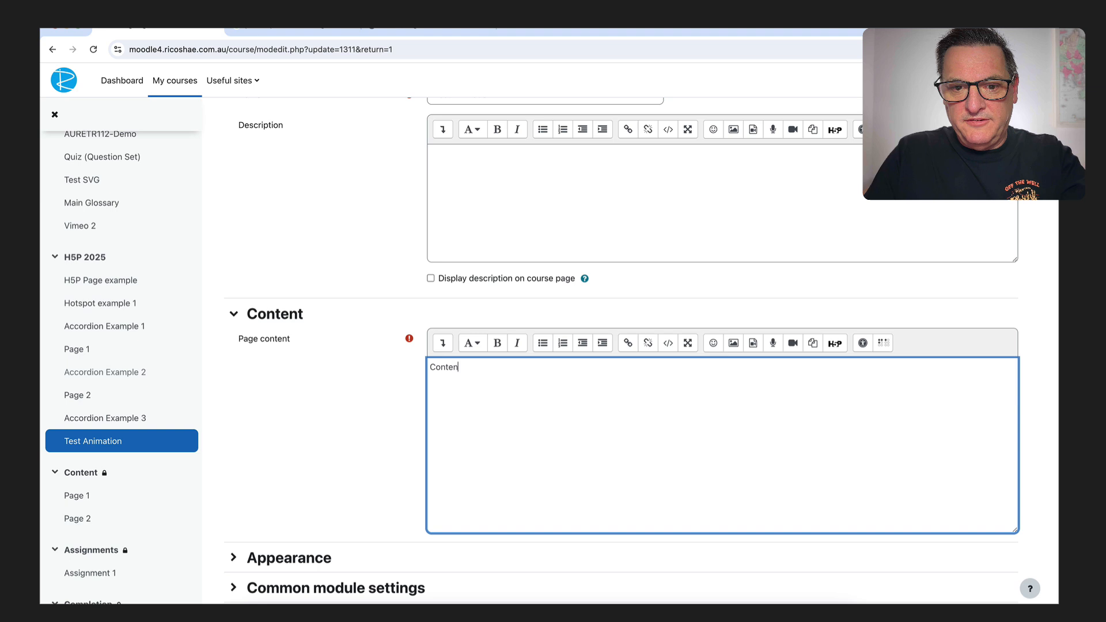
text(t)
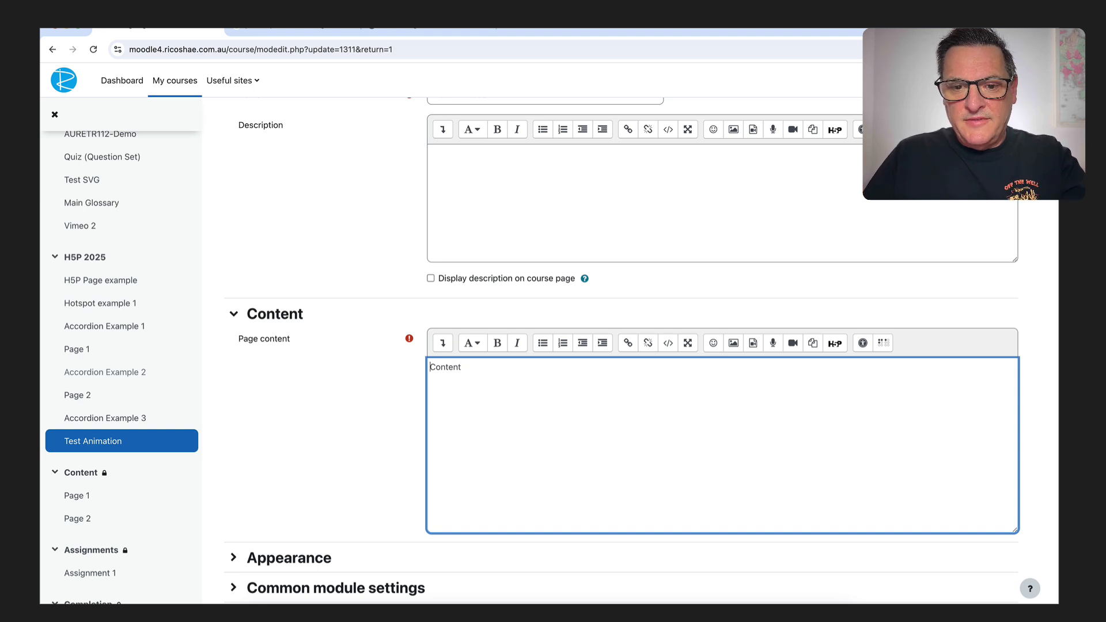
text(HERE)
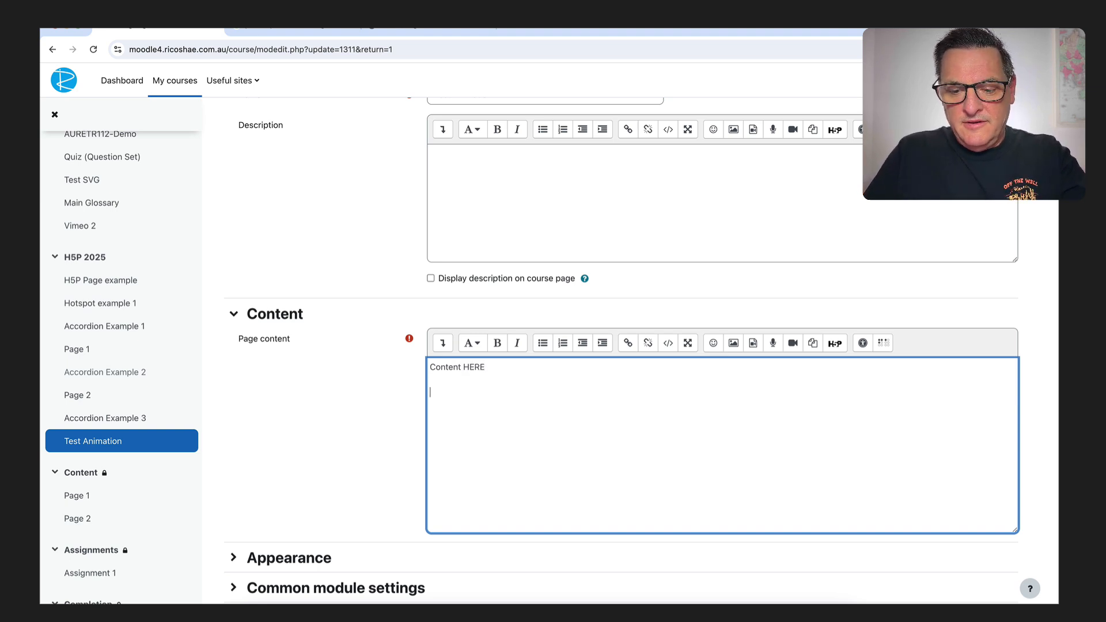
text(More content)
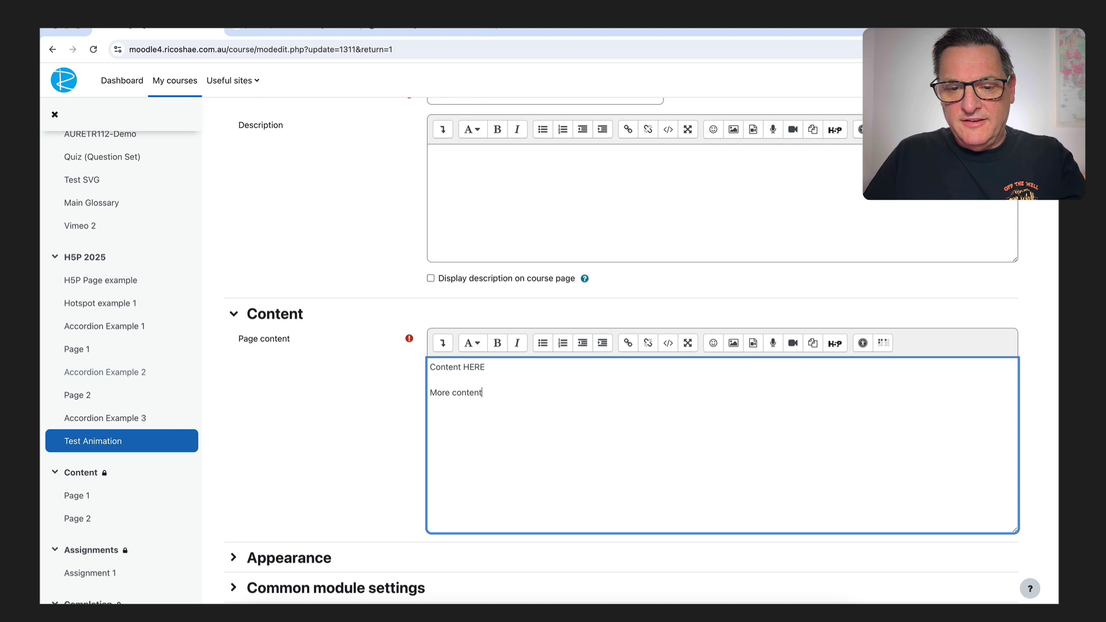
text(xxx)
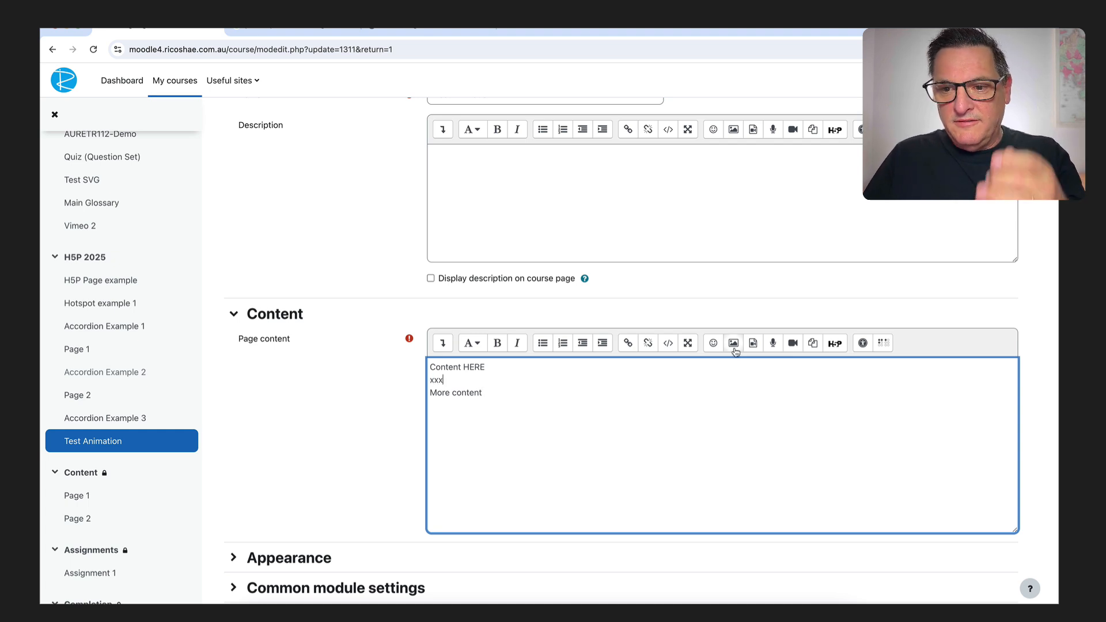
click(668, 344)
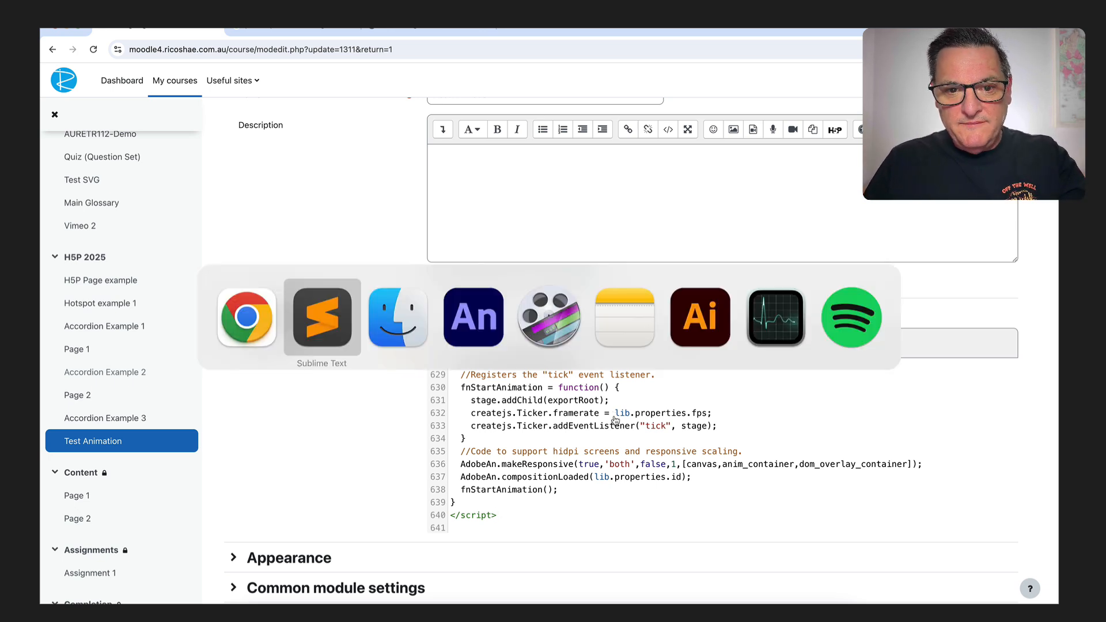
- Paste the exported HTML over xxx and rewrite init() as window.onload = function() {
click(323, 319)
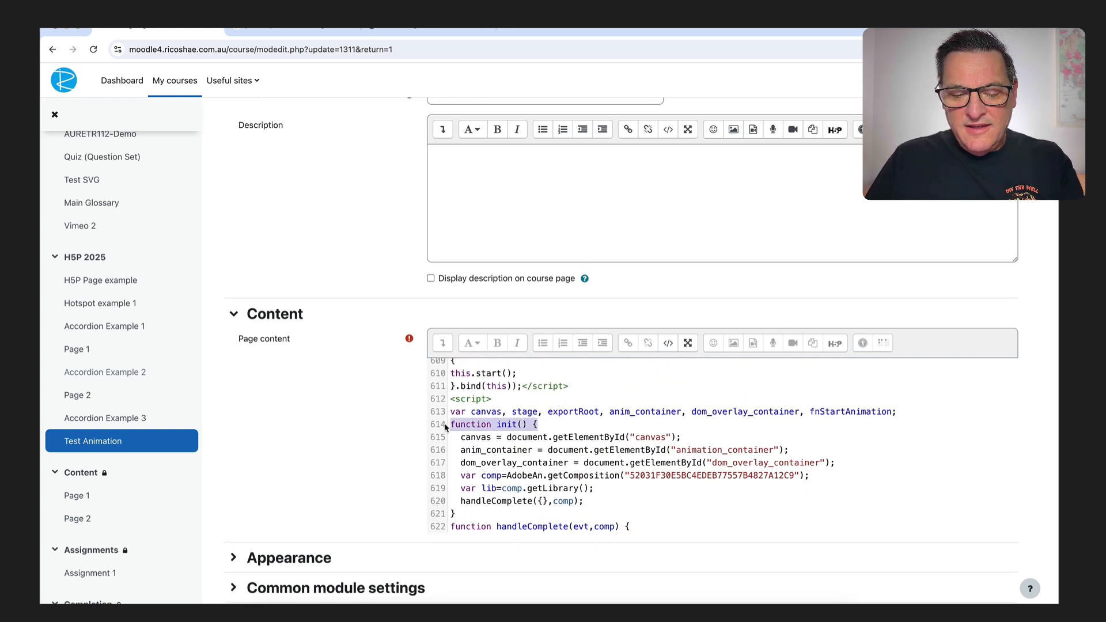
text(window.onload = function() {)
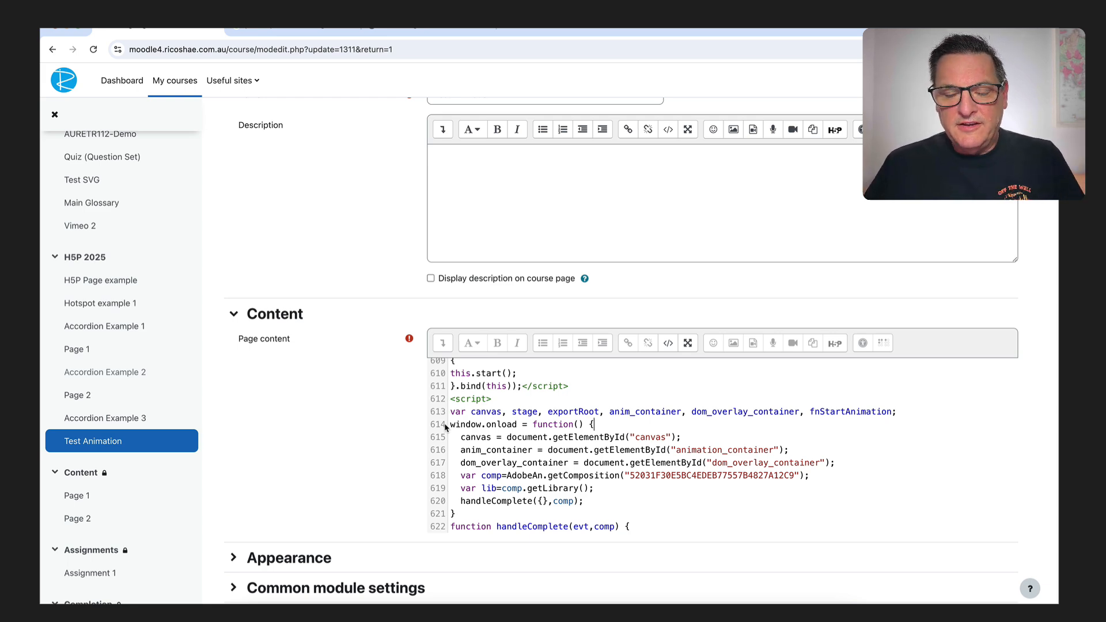
scroll(down, 3)
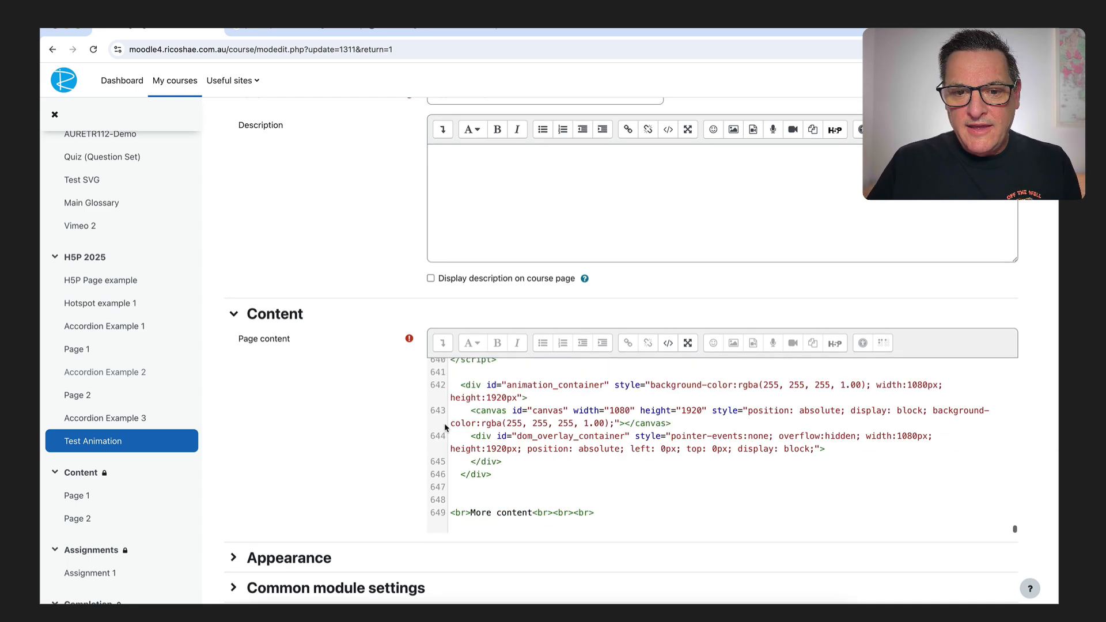
scroll(down, 3)
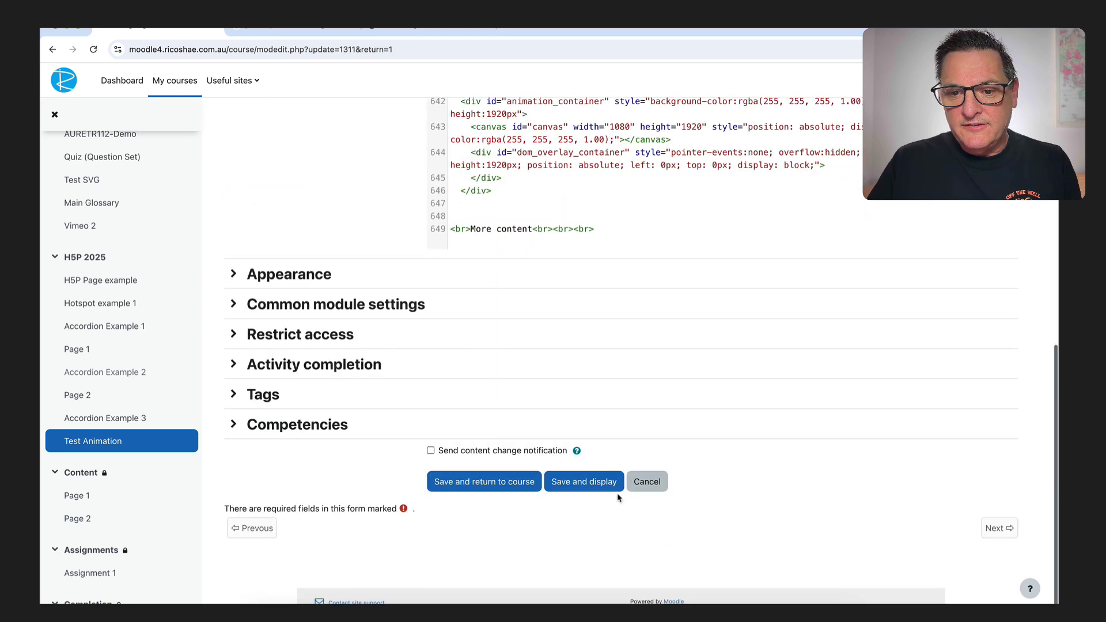
- Save and display the Test Animation page with the embedded engine
click(584, 481)
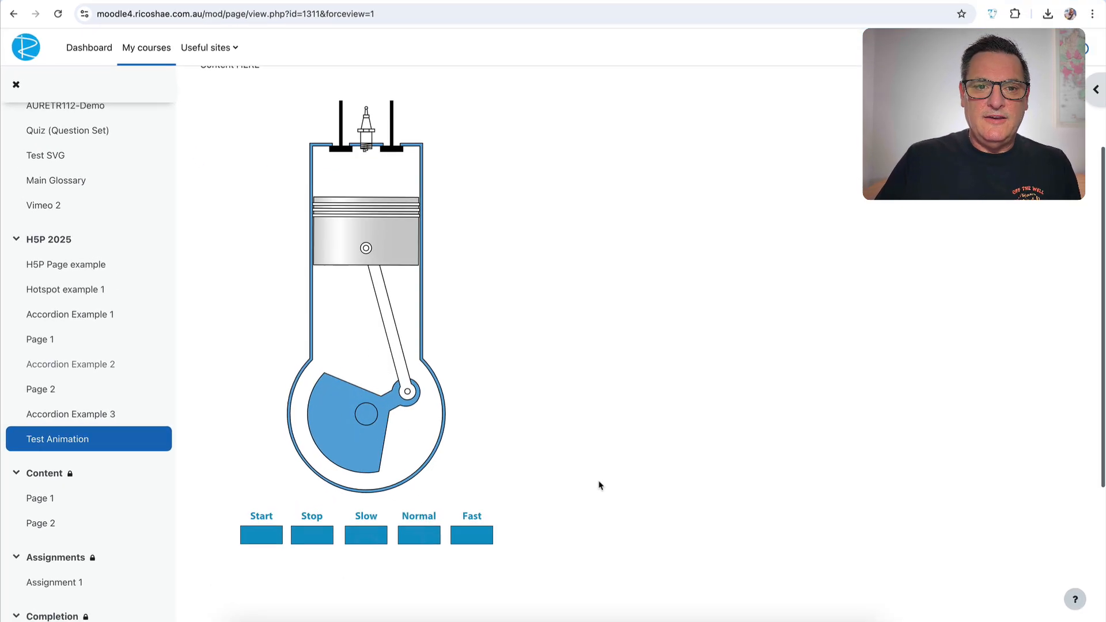
scroll(down, 3)
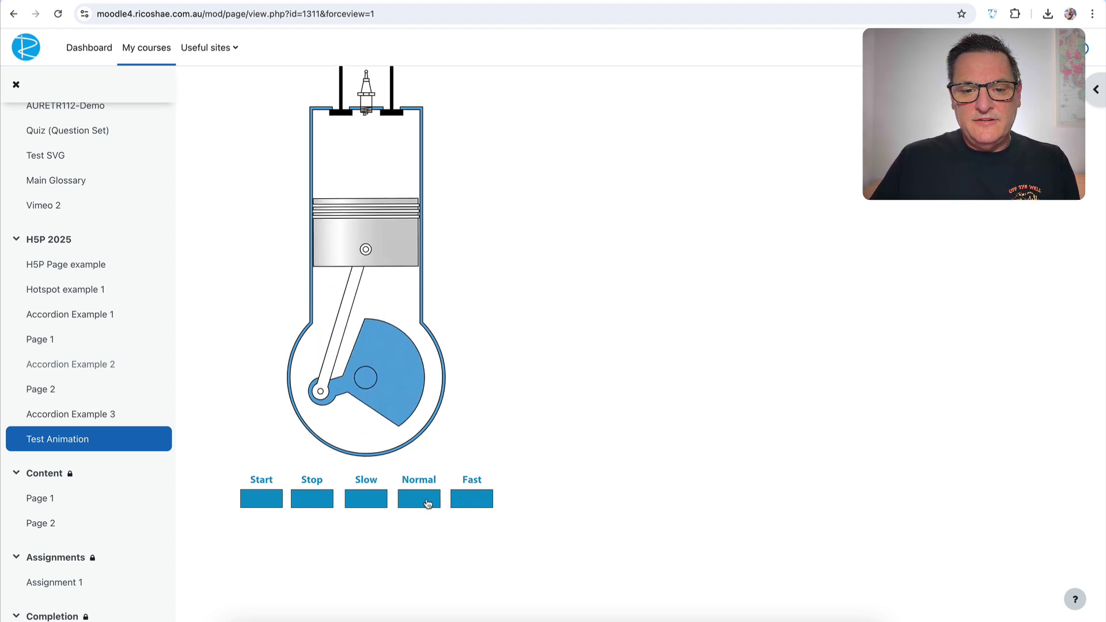
- Set the embedded engine to Normal speed and start it to confirm the controls work
click(262, 499)
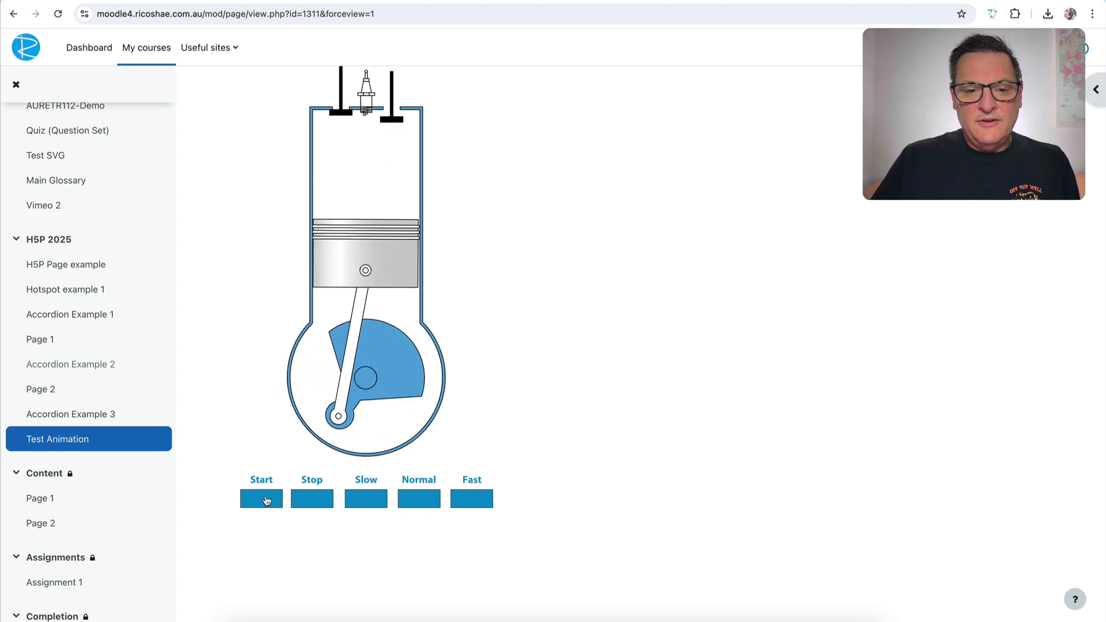
click(261, 499)
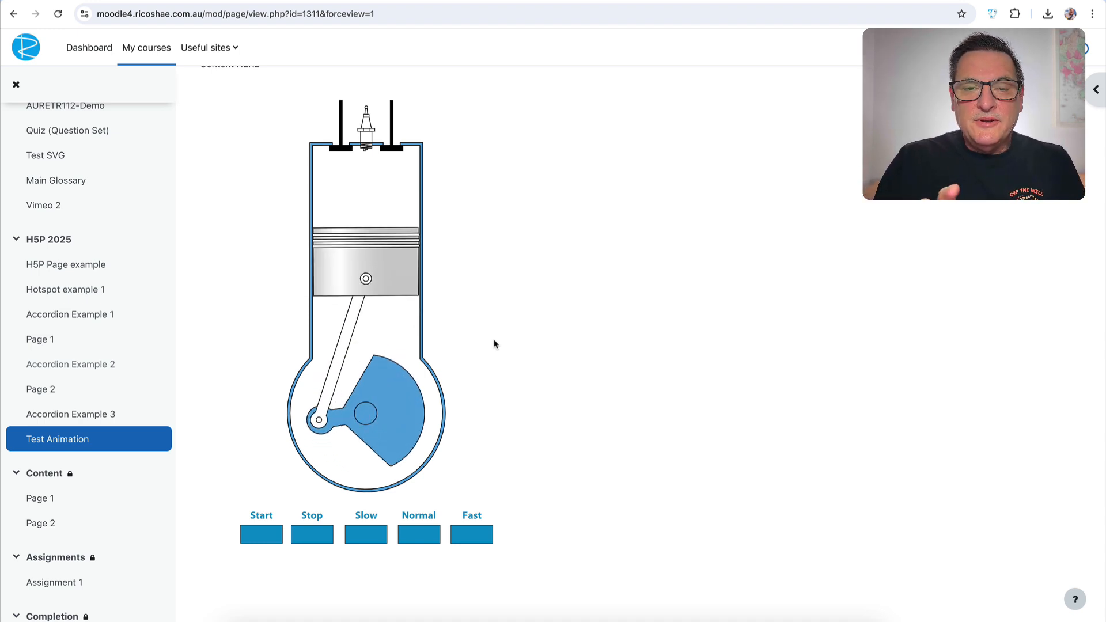
click(260, 534)
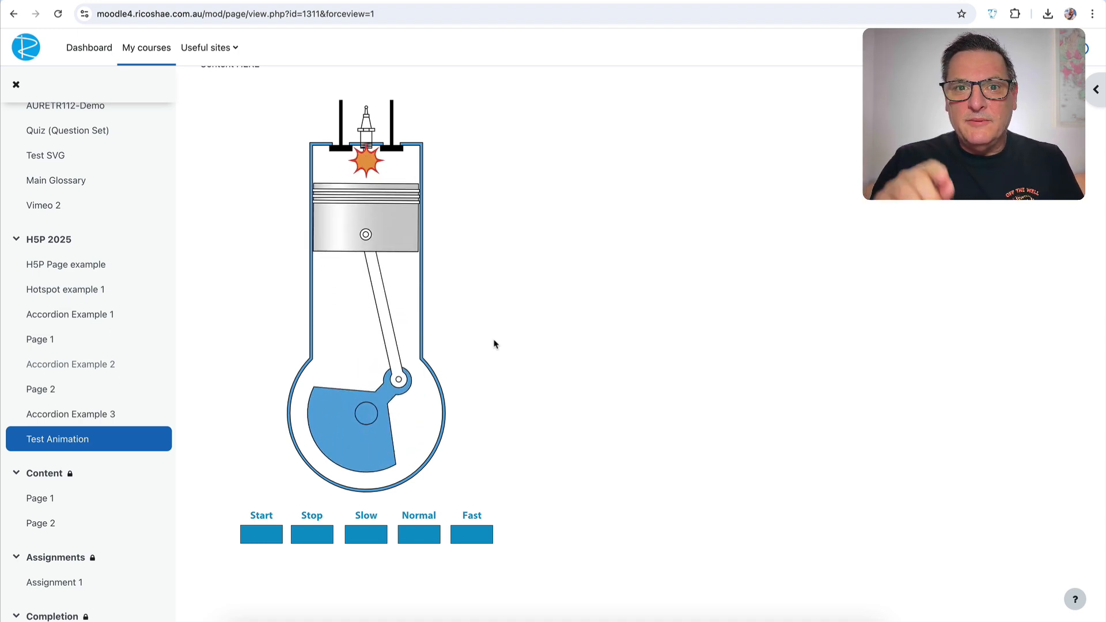